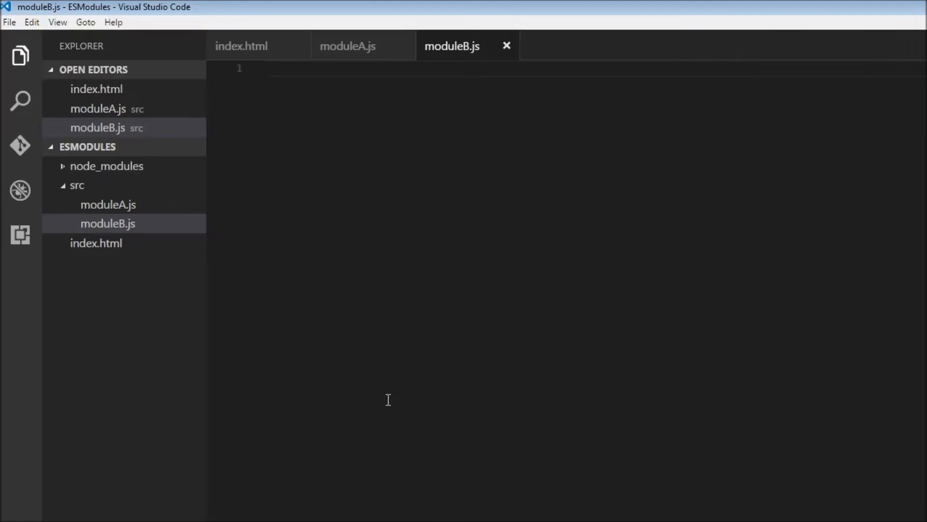
In moduleB.js, declare let fname = "Chandler"; and add export default fname;
text(let fname =)
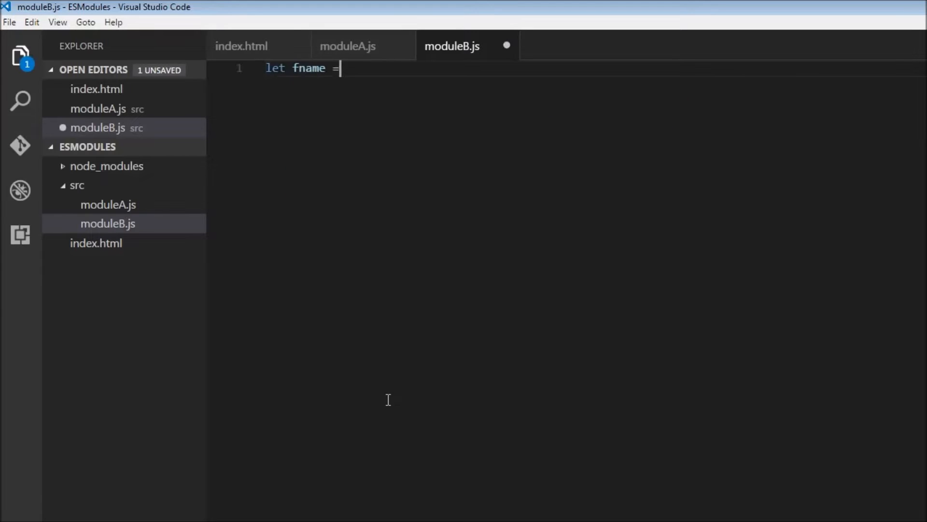
text("Chand)
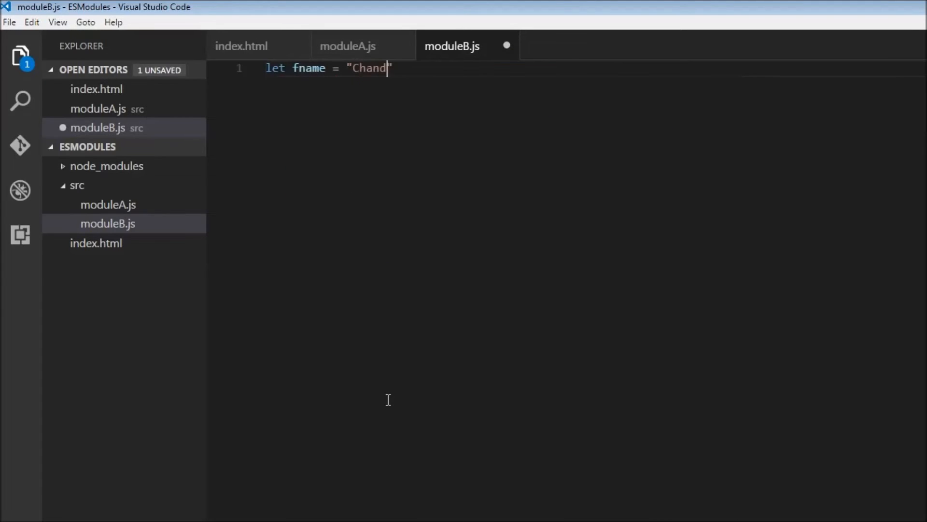
text(er";)
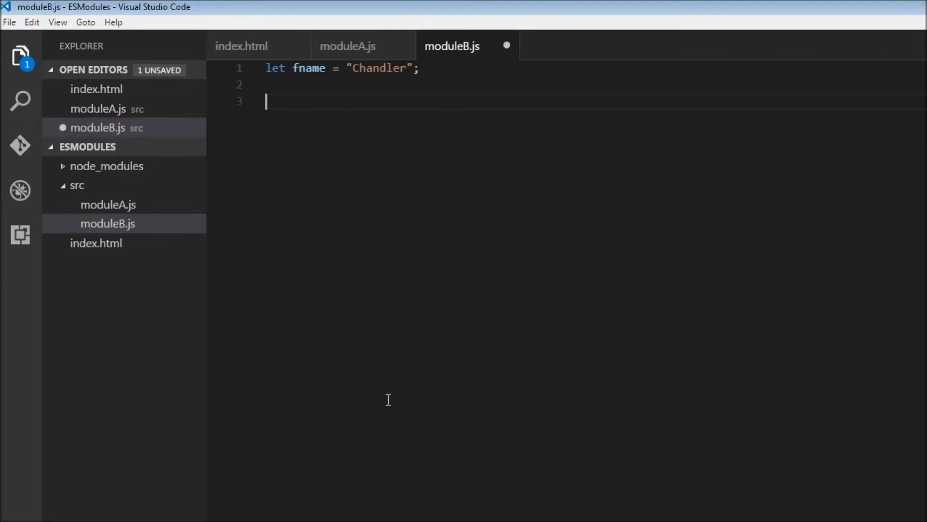
text(export default)
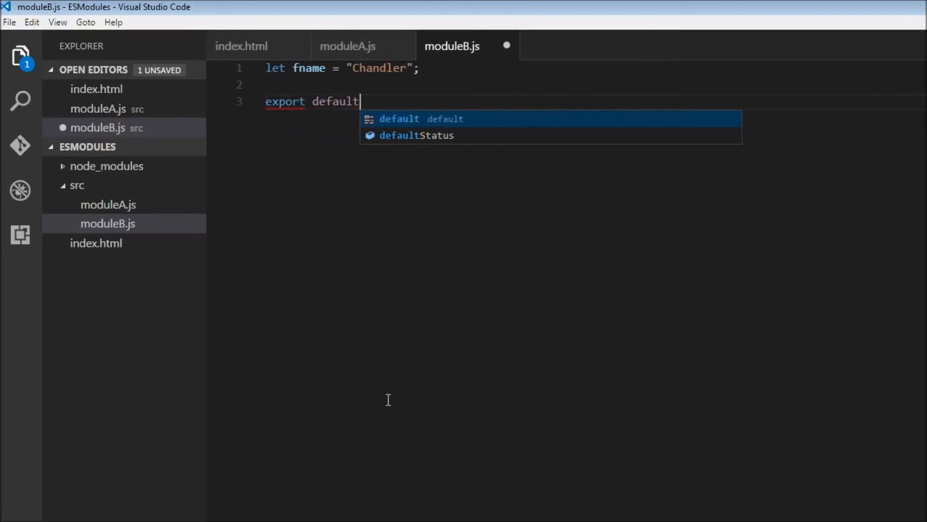
text(fname;)
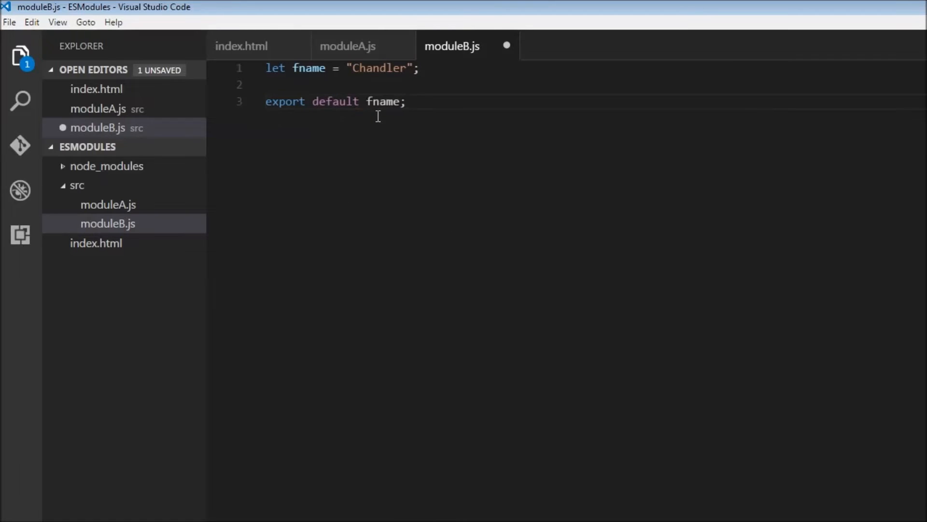
Start an import line in moduleA.js, checking fname's default export in moduleB.js
click(348, 46)
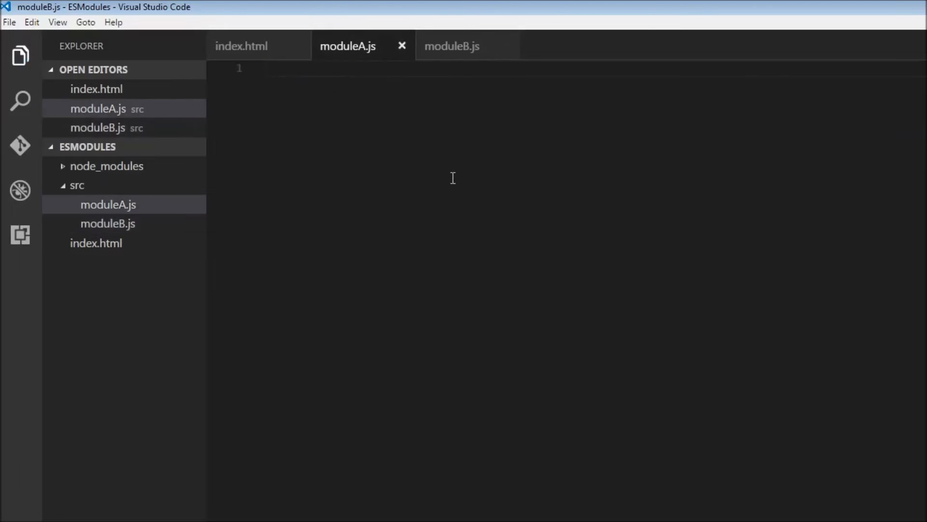
text(import)
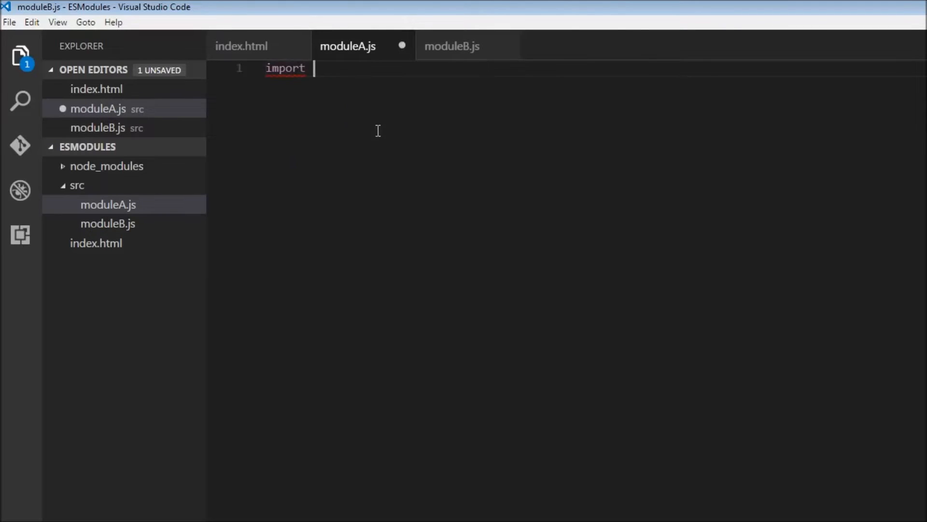
mouse_move(429, 67)
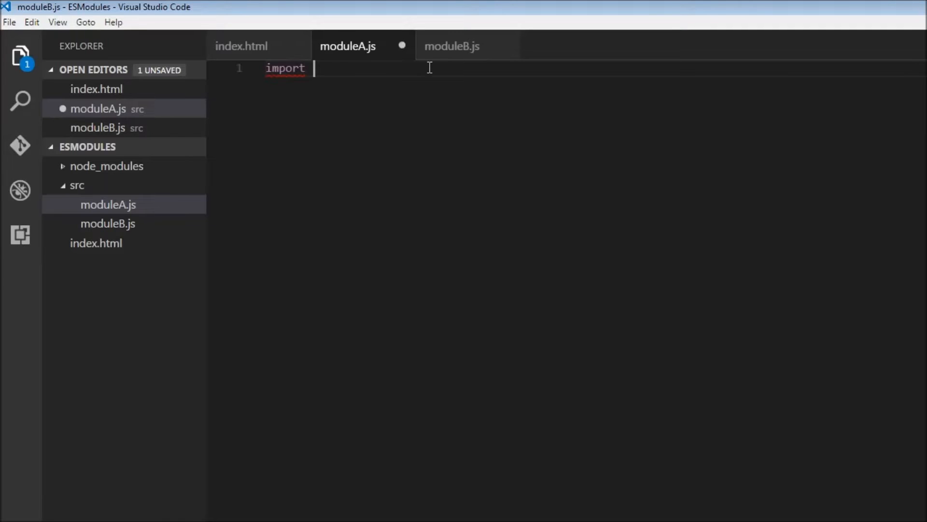
mouse_move(430, 105)
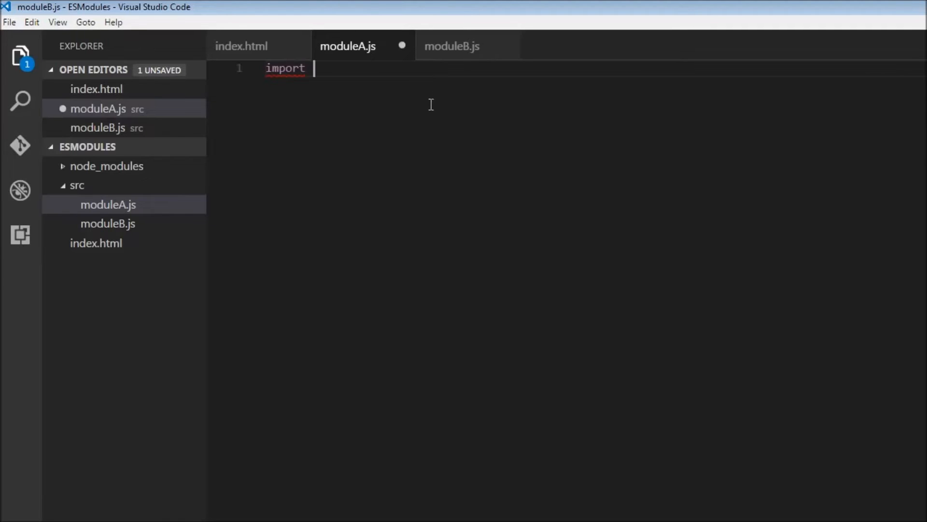
mouse_move(458, 192)
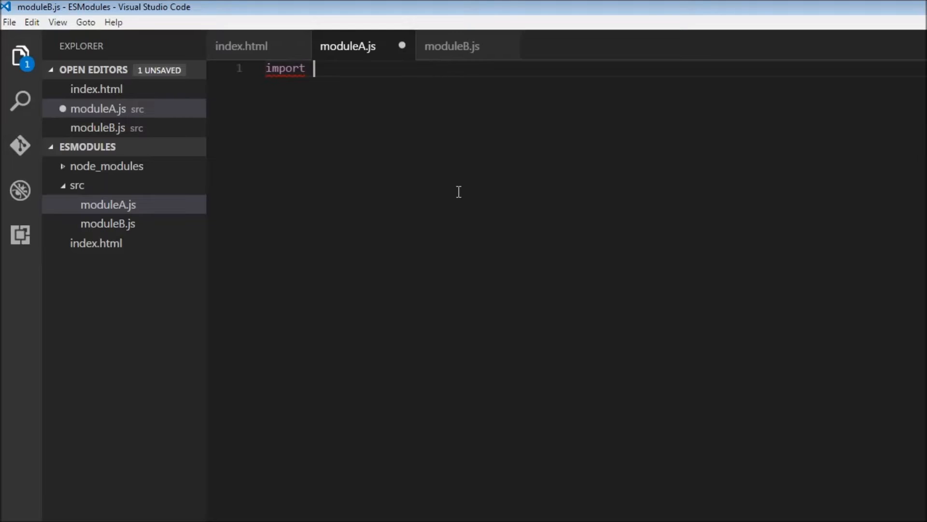
click(453, 45)
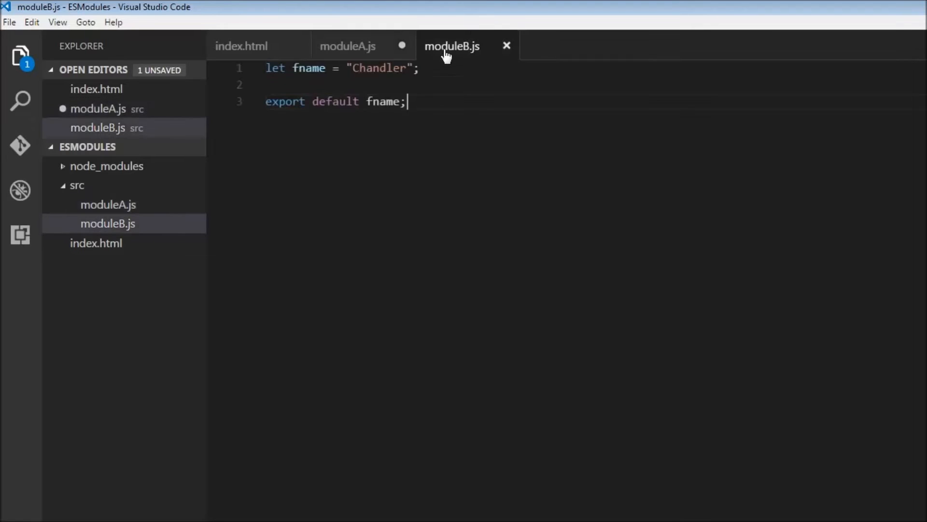
mouse_move(377, 134)
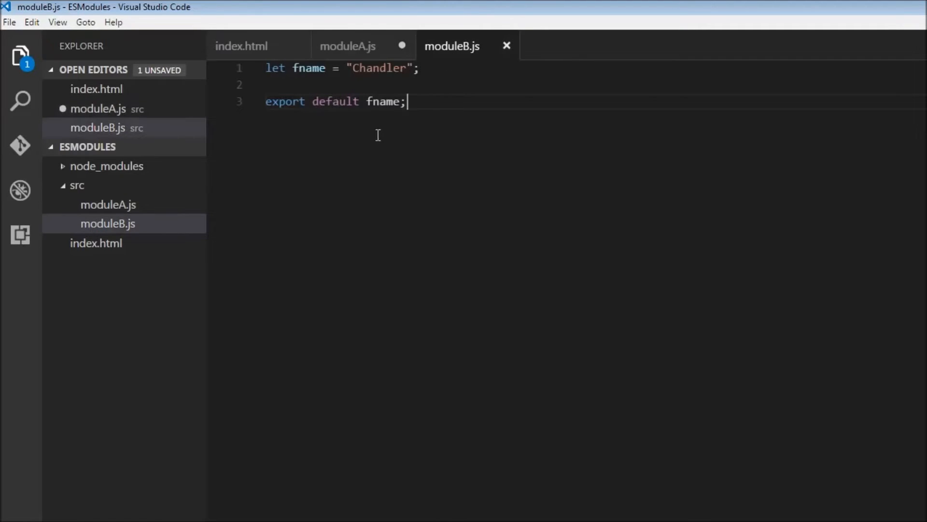
double_click(383, 101)
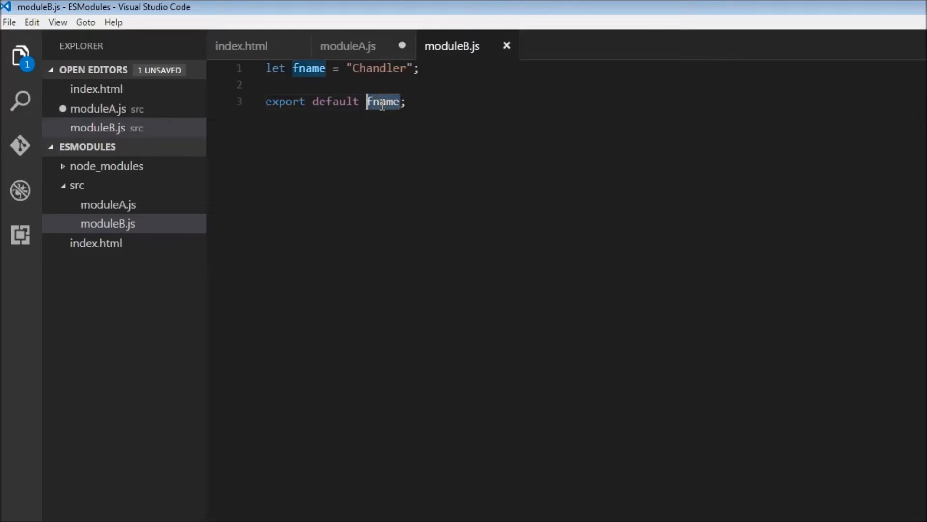
click(348, 46)
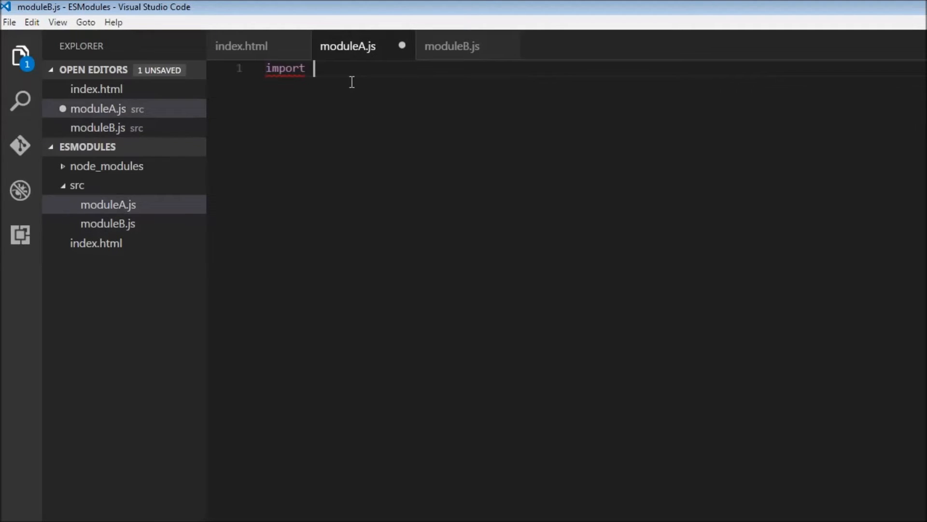
mouse_move(409, 126)
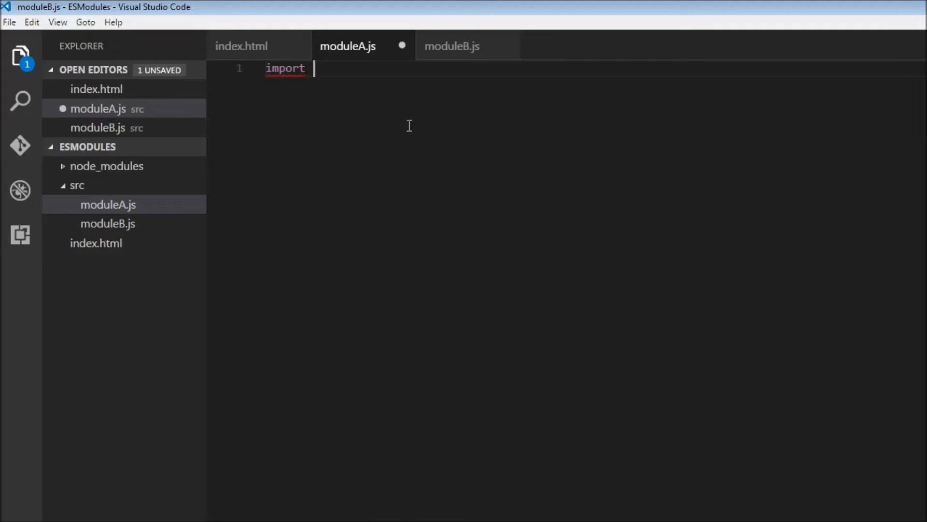
mouse_move(467, 208)
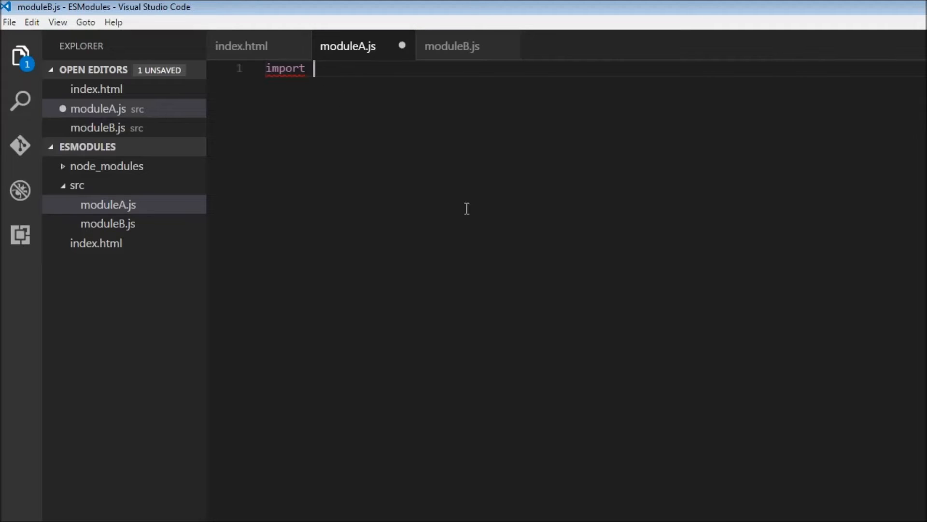
Finish importing firstName from './moduleB.js' and add a blank line below it
text(firstName from ')
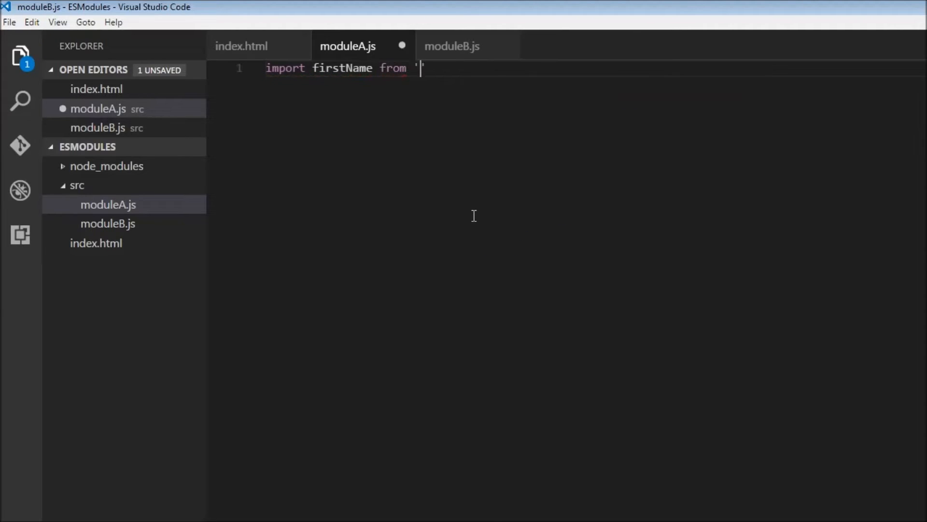
text(./module)
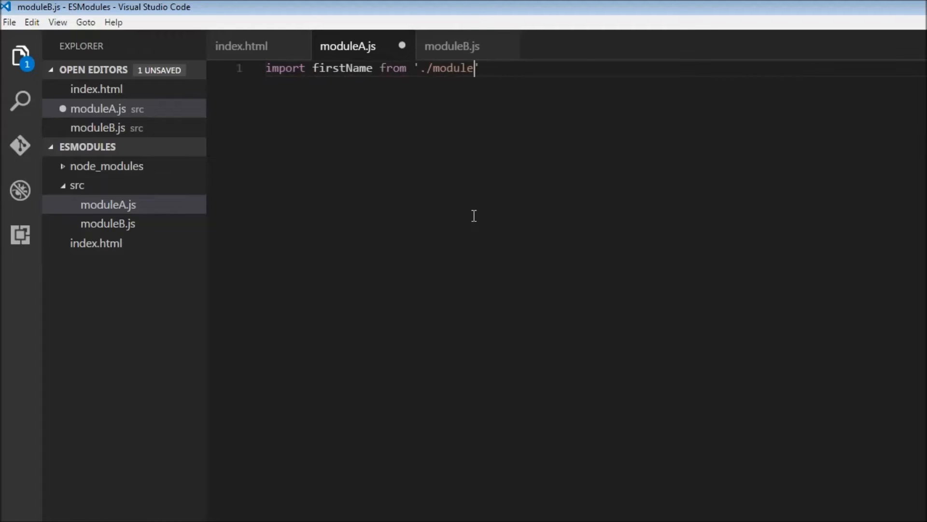
text(B.js)
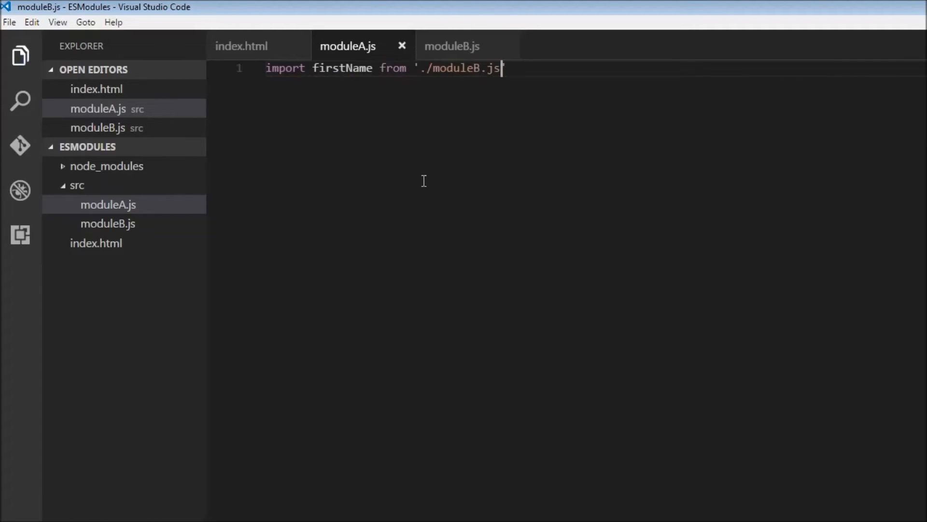
click(452, 47)
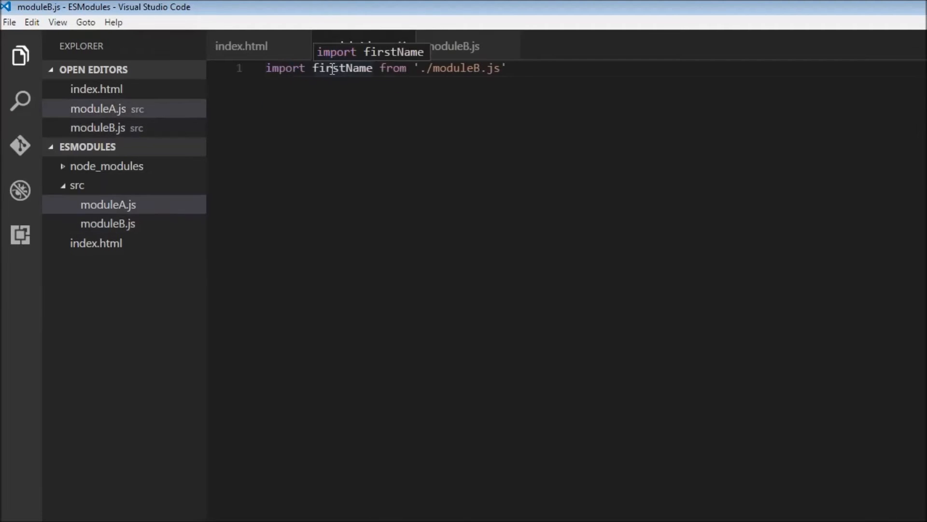
double_click(342, 68)
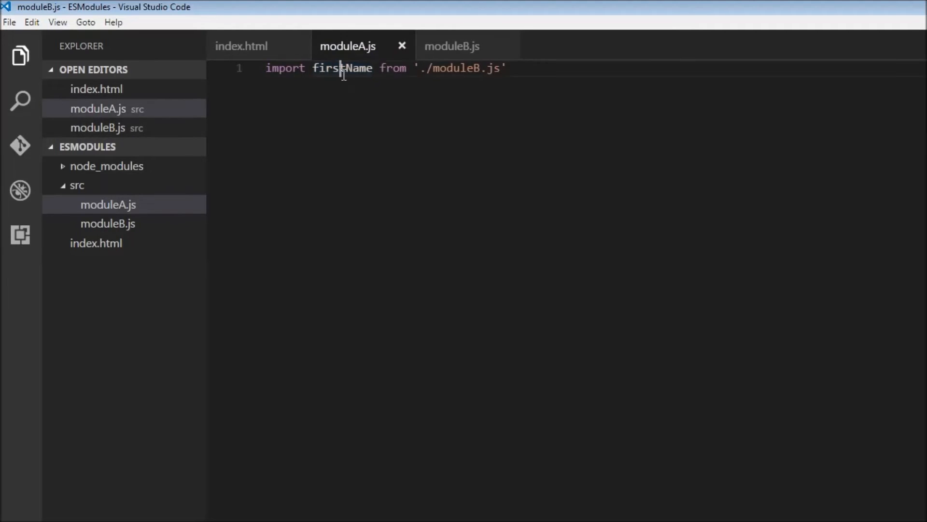
click(453, 46)
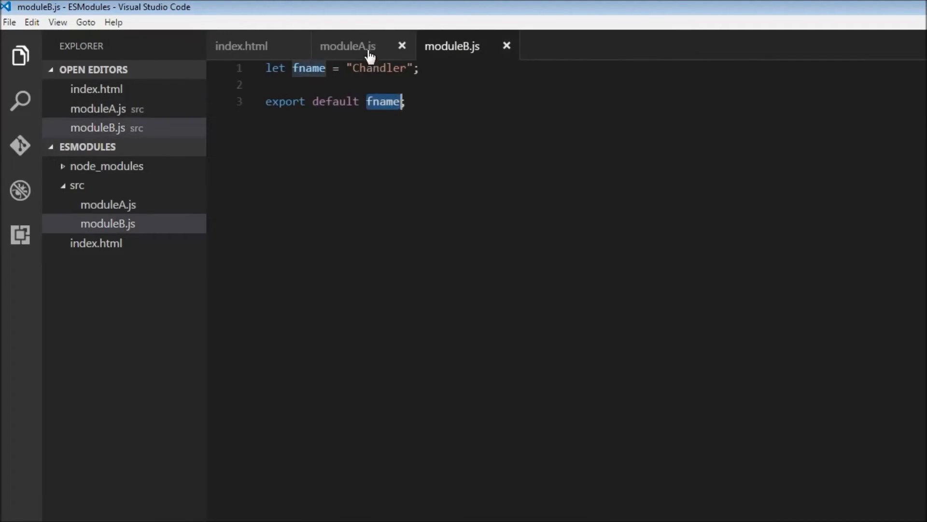
click(348, 45)
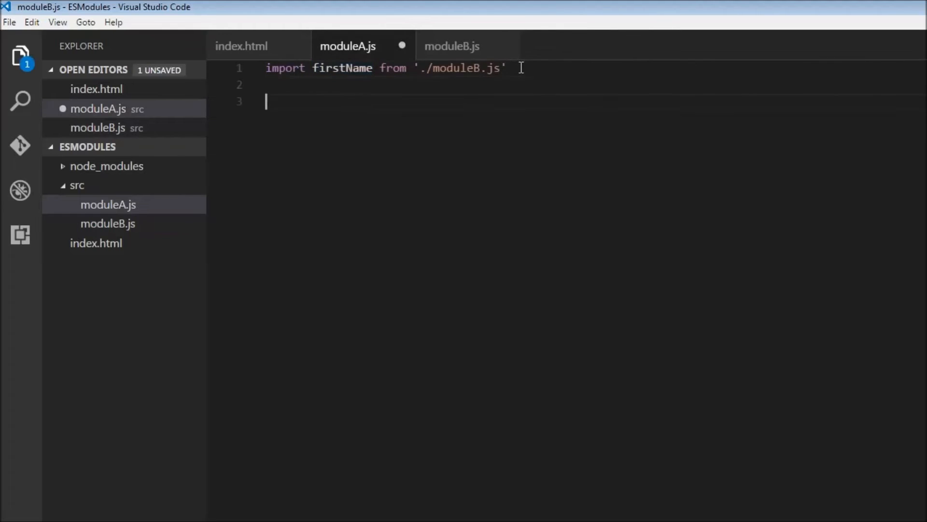
Add console.log(firstName); on line 3 of moduleA.js and save
text(console.log(firstName);)
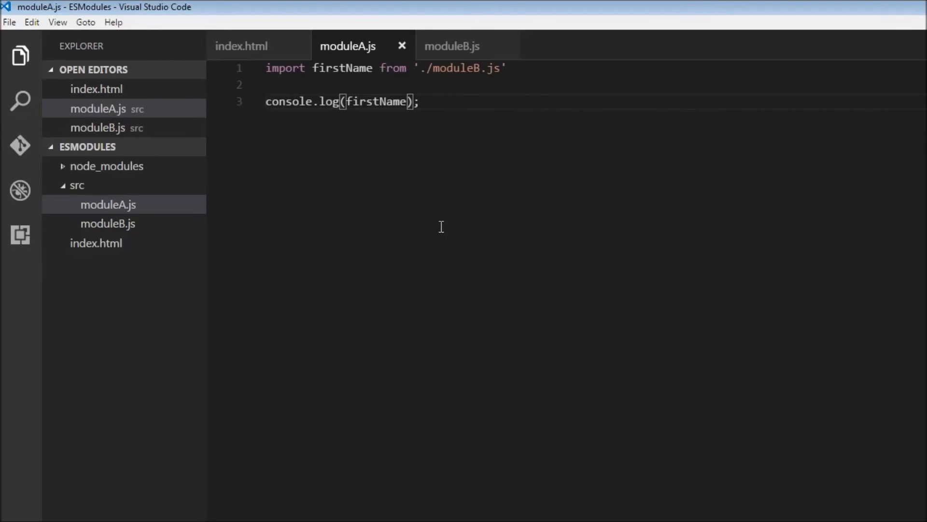
mouse_move(319, 68)
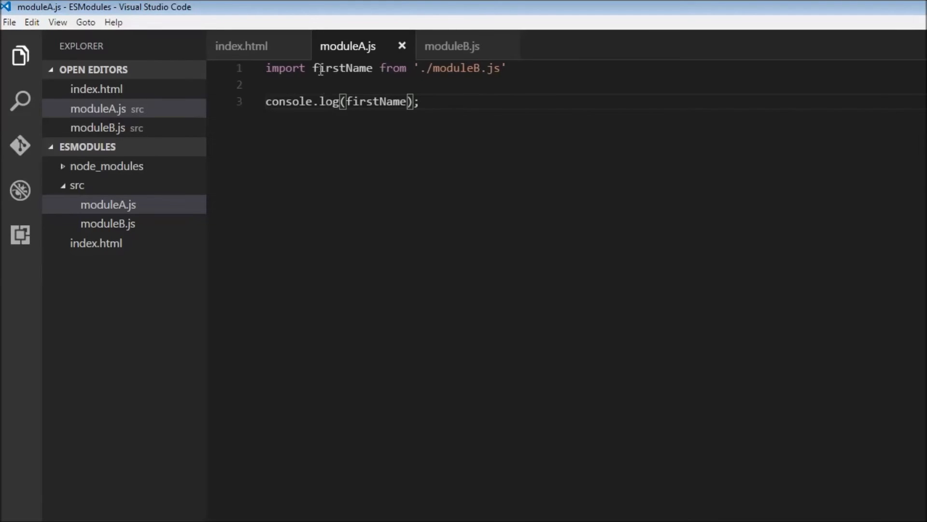
Replace firstName in the import statement with {default as f}
double_click(342, 68)
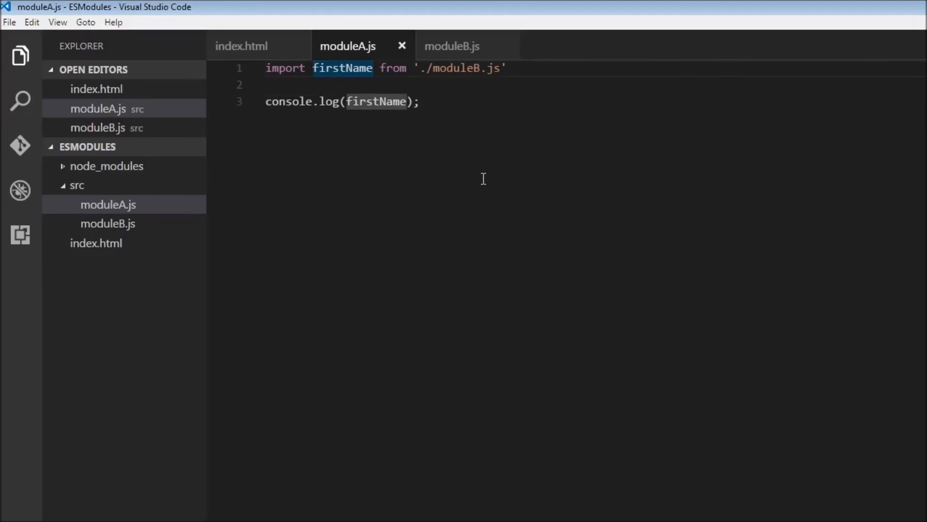
text({)
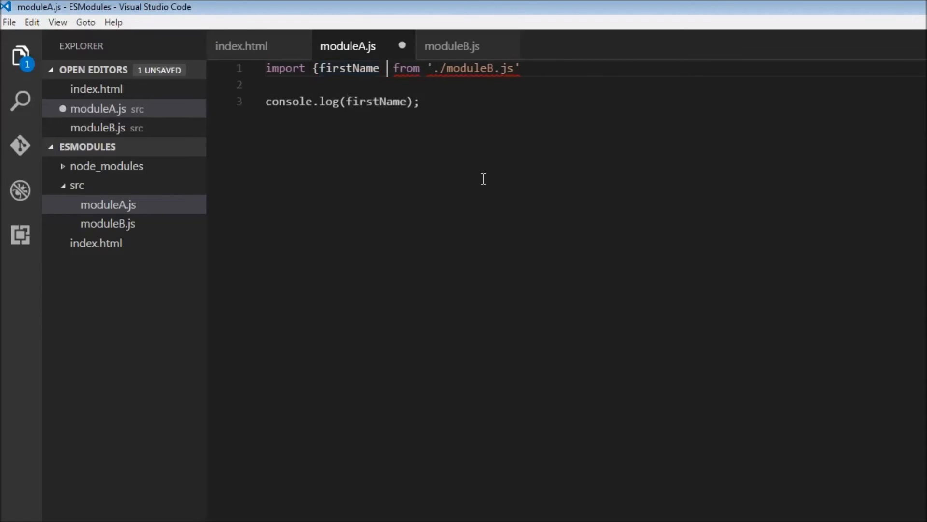
text(})
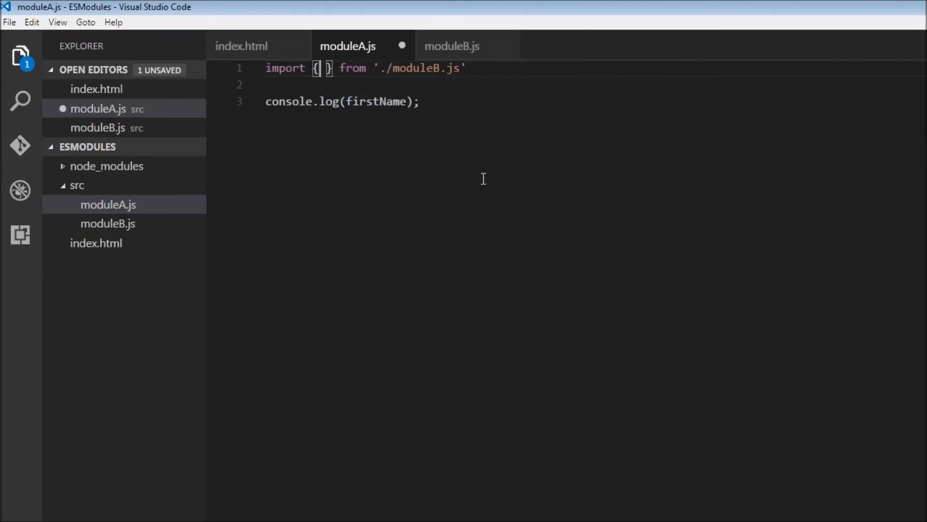
text(default)
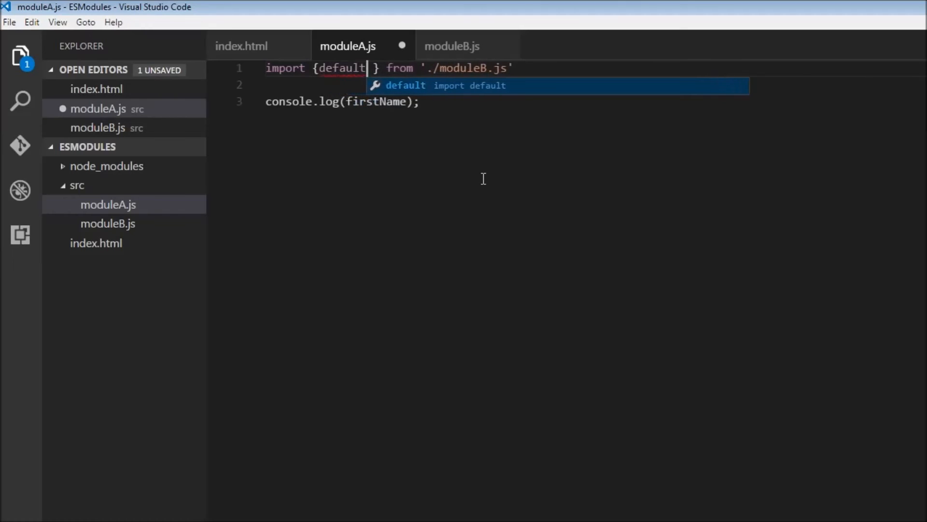
text(as f)
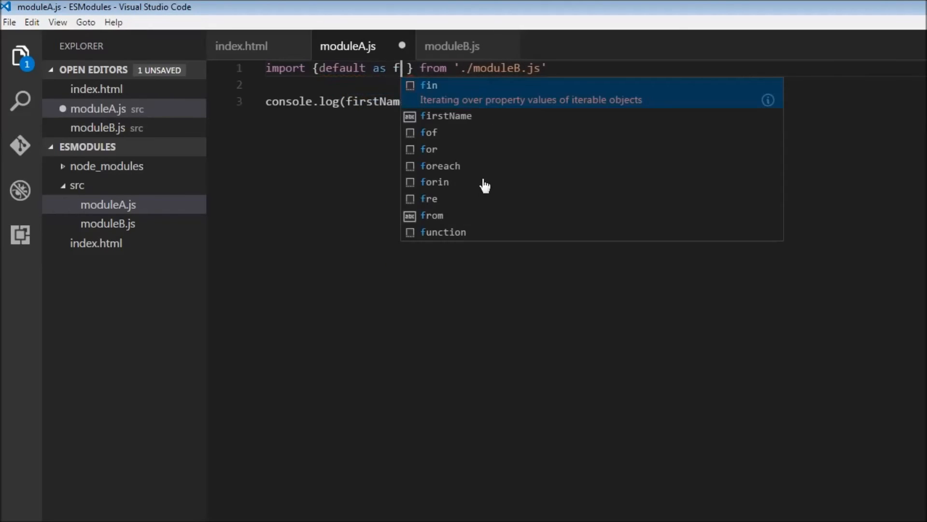
key(Escape)
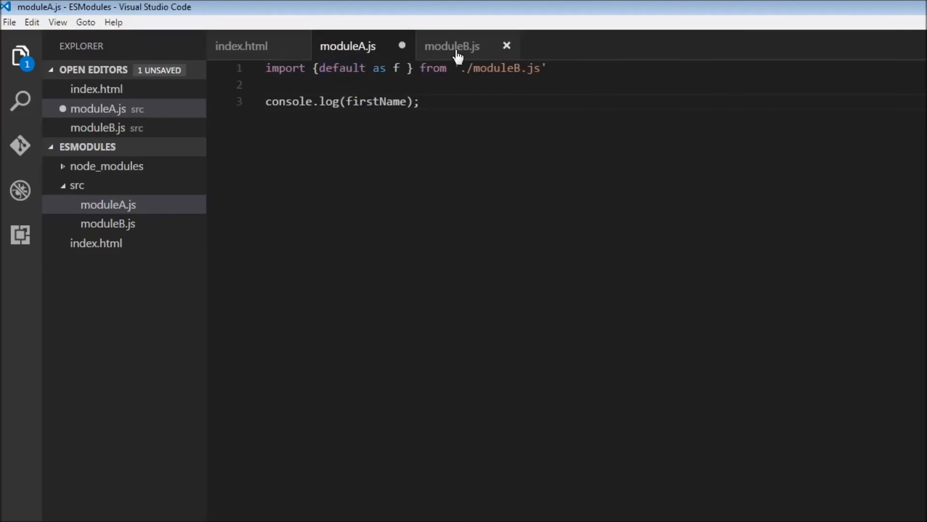
Change console.log(firstName) to console.log(f) and save moduleA.js
double_click(376, 101)
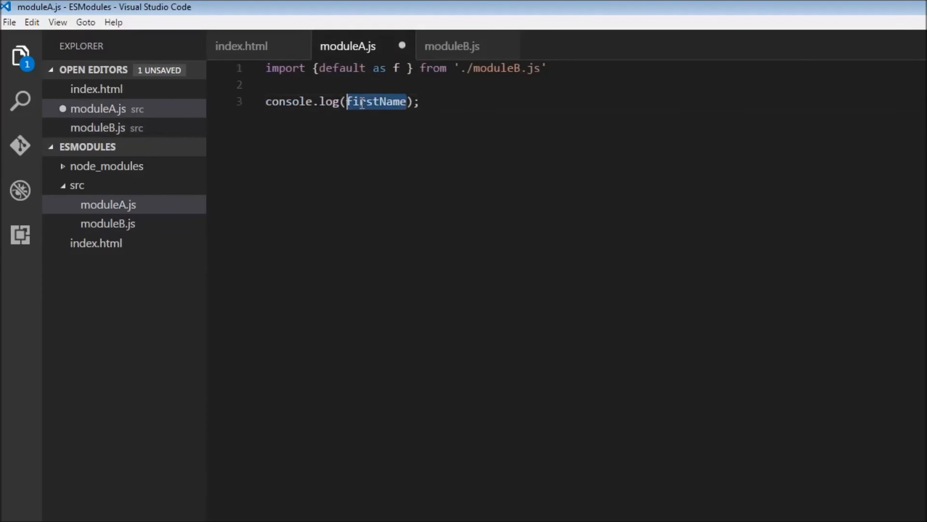
text(f)
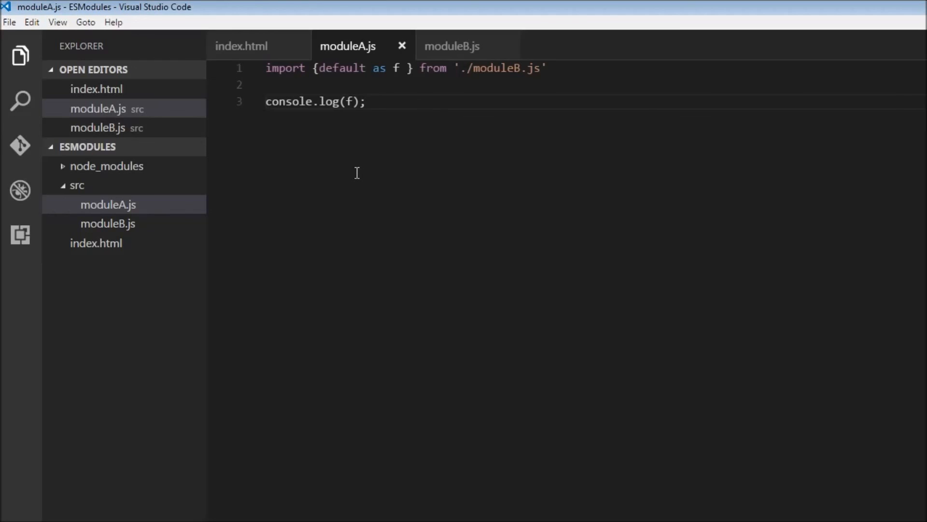
click(367, 101)
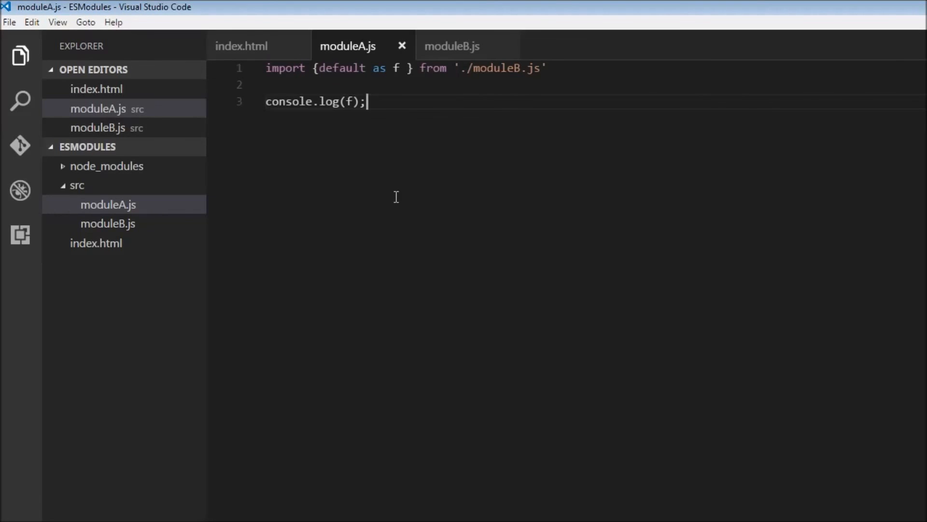